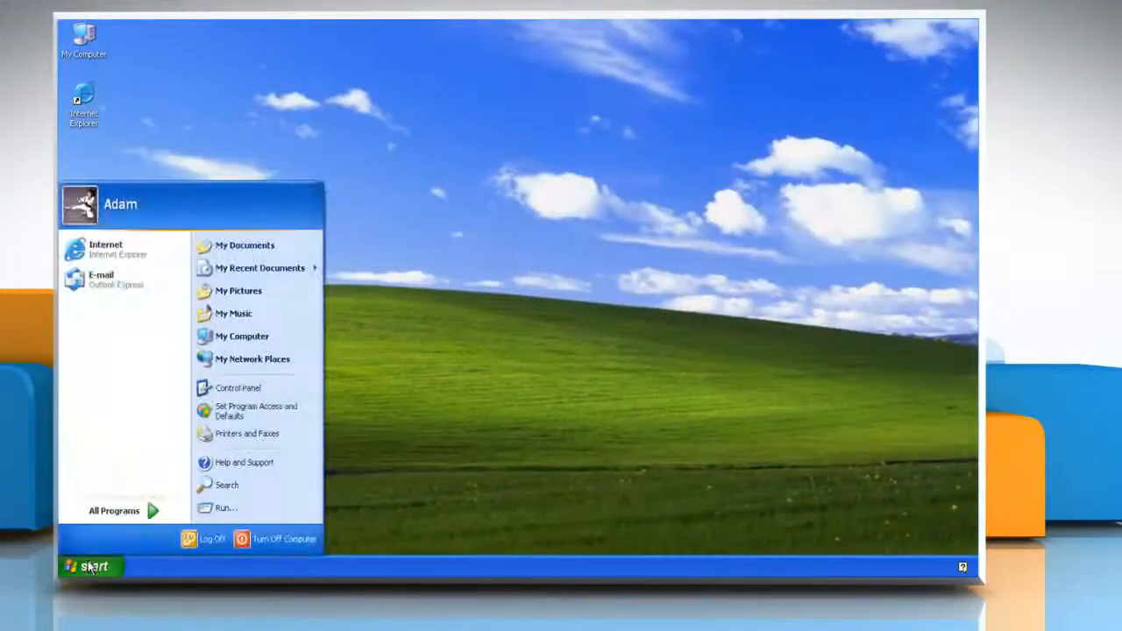
- Launch On-Screen Keyboard from the Start menu's Accessories > Accessibility programs
click(114, 511)
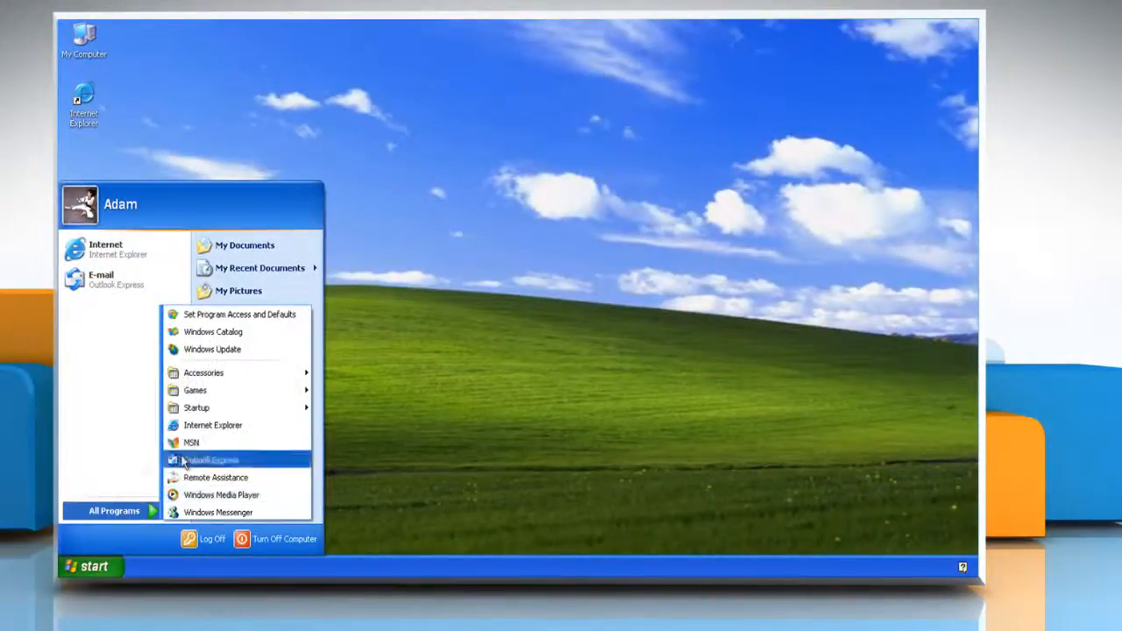
mouse_move(203, 372)
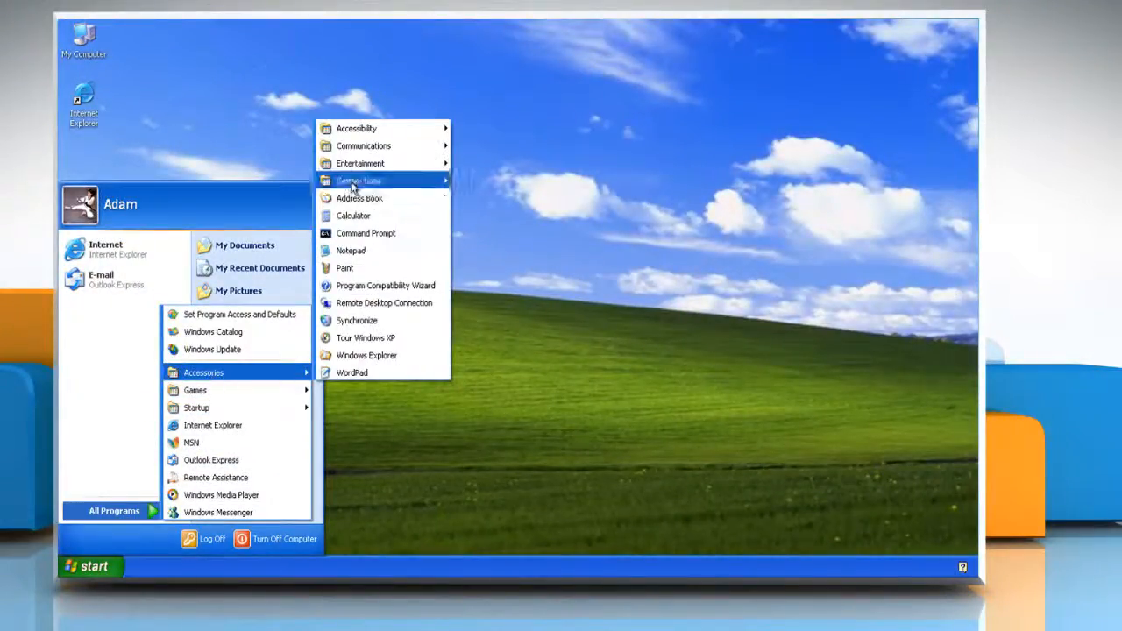
mouse_move(356, 128)
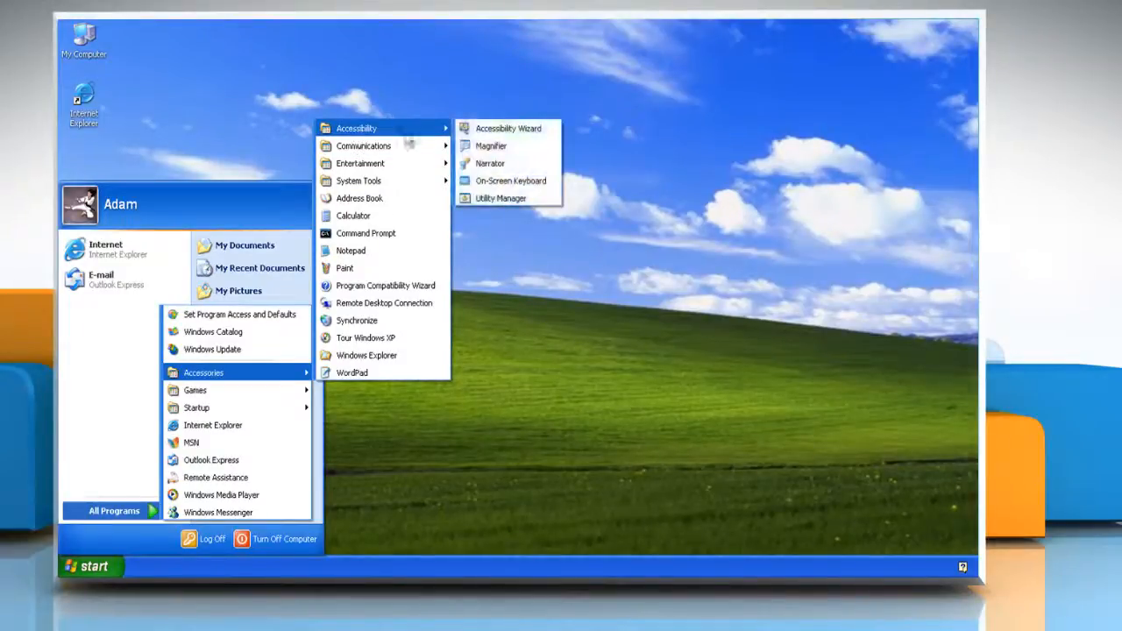
click(510, 181)
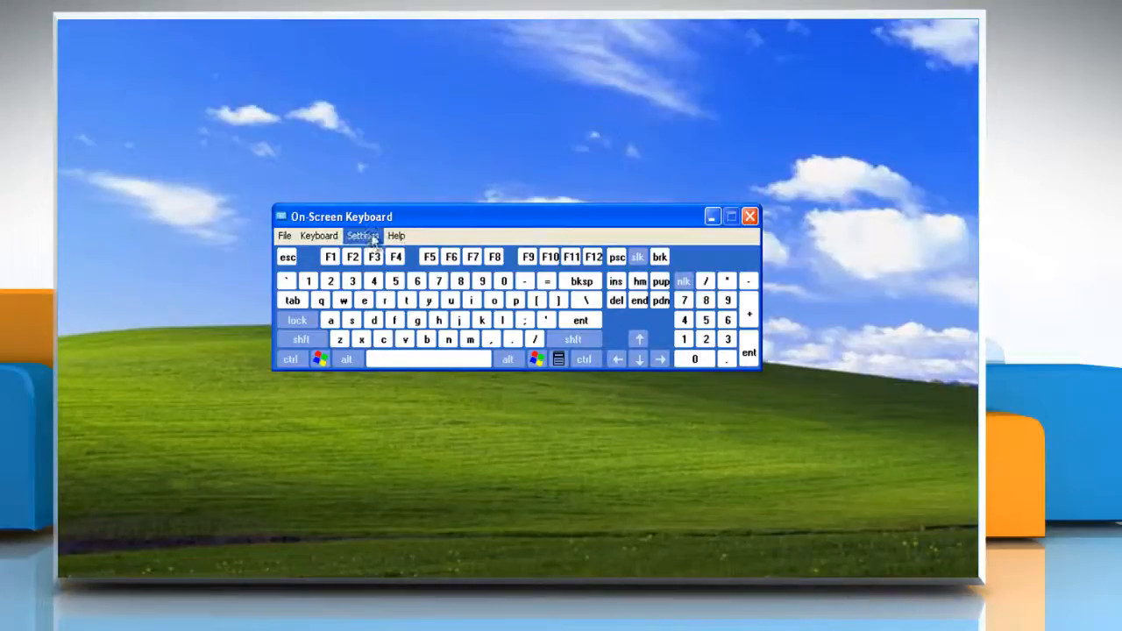
- Change the keyboard's key font to Palatino Linotype
click(362, 235)
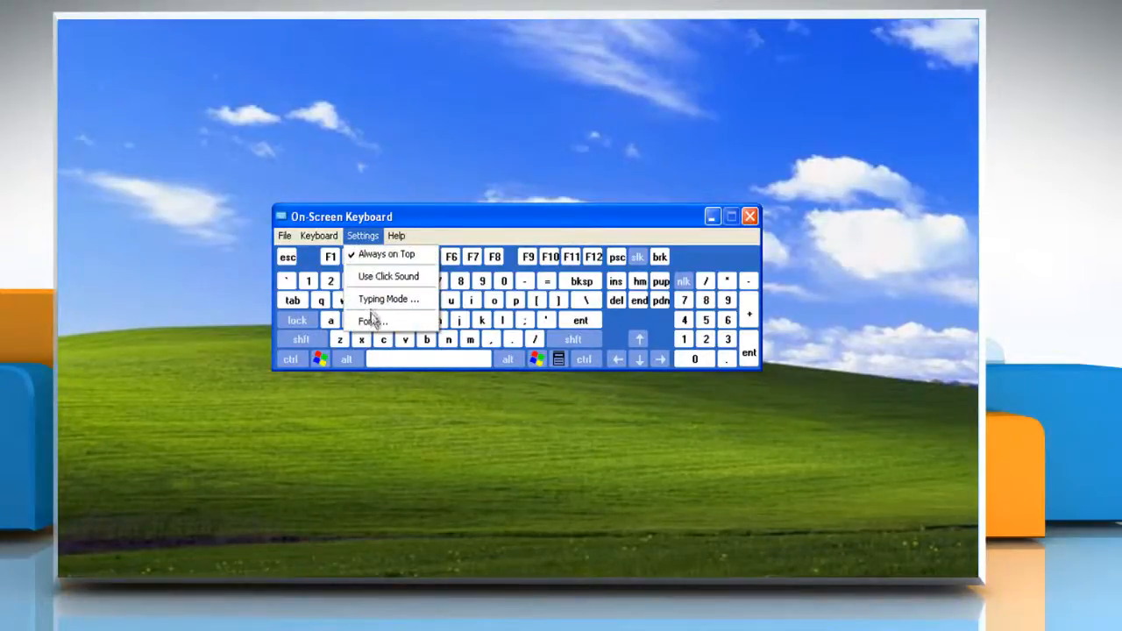
click(372, 320)
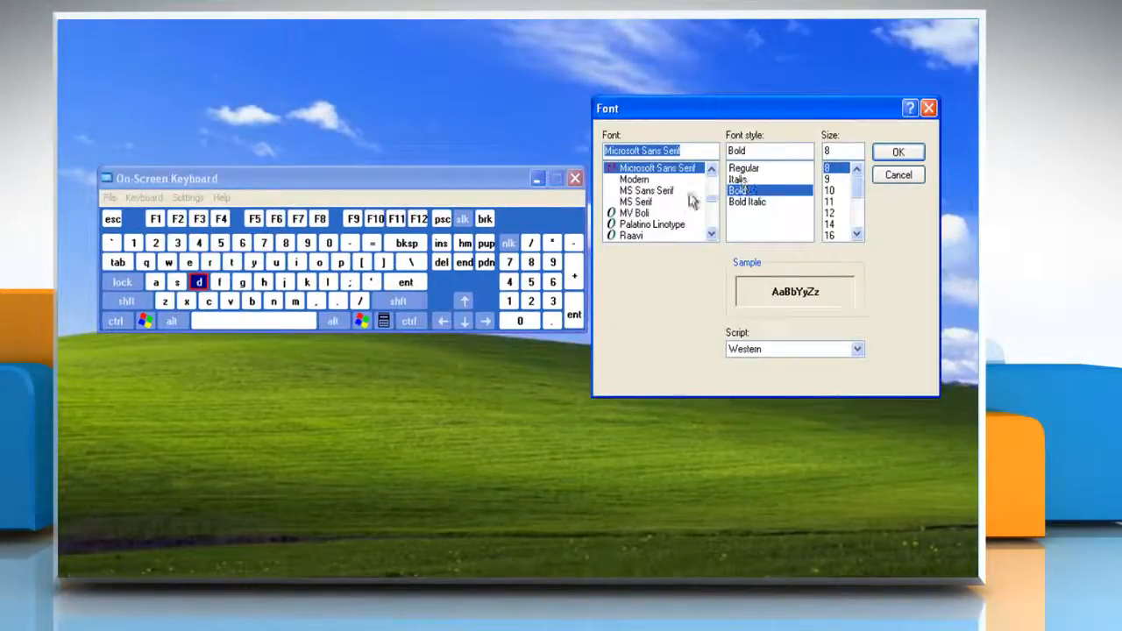
click(653, 224)
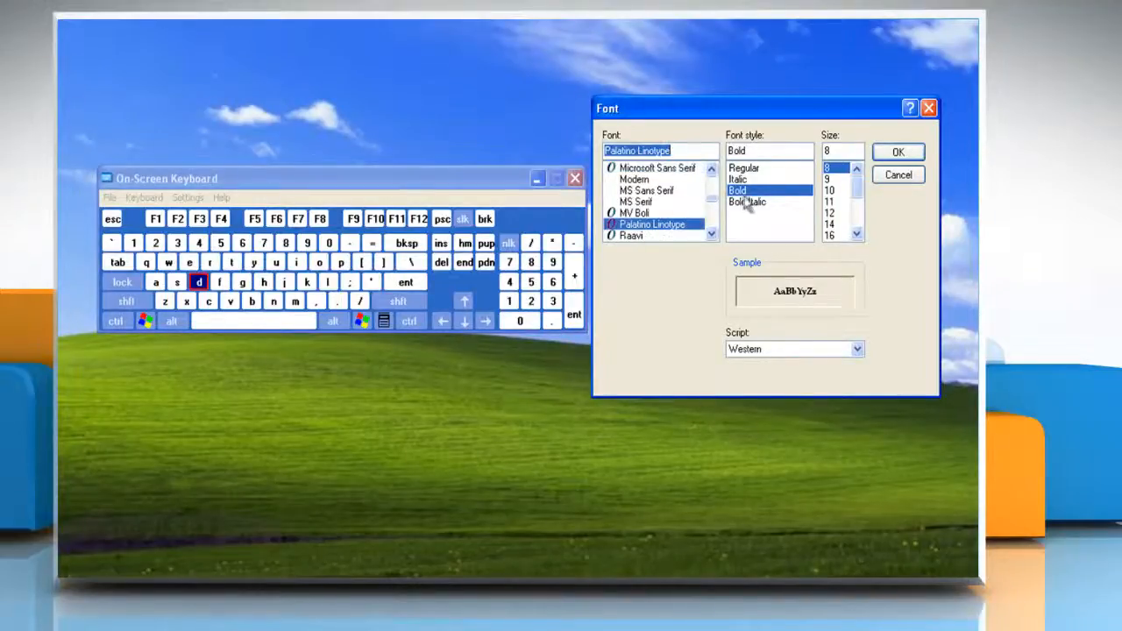
click(828, 213)
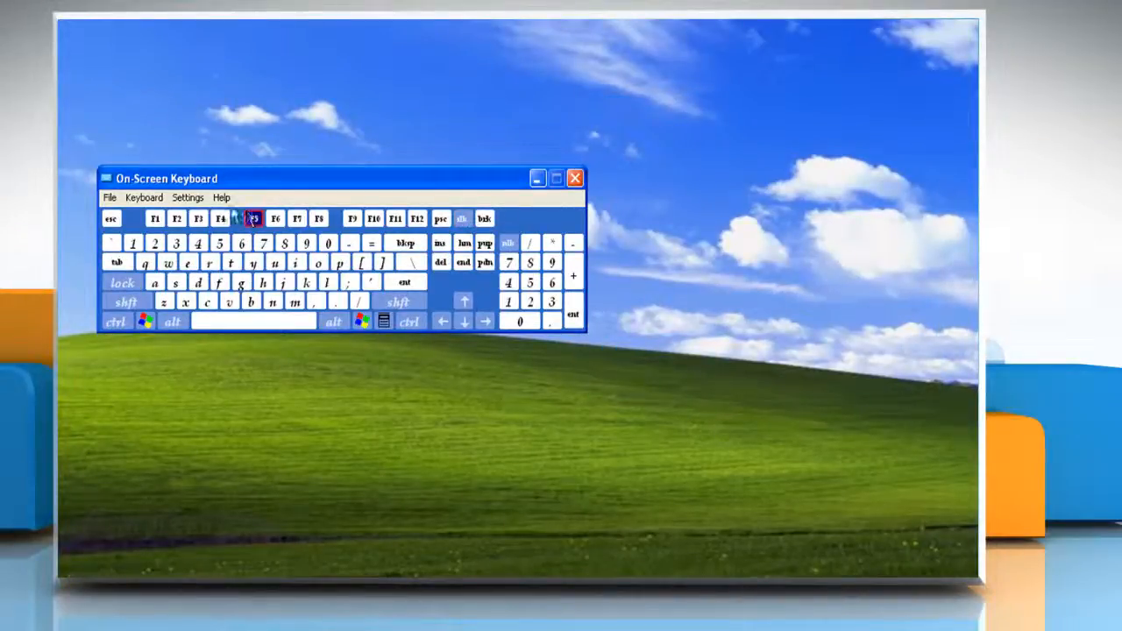
- Enable Use Click Sound in the Settings menu
click(188, 196)
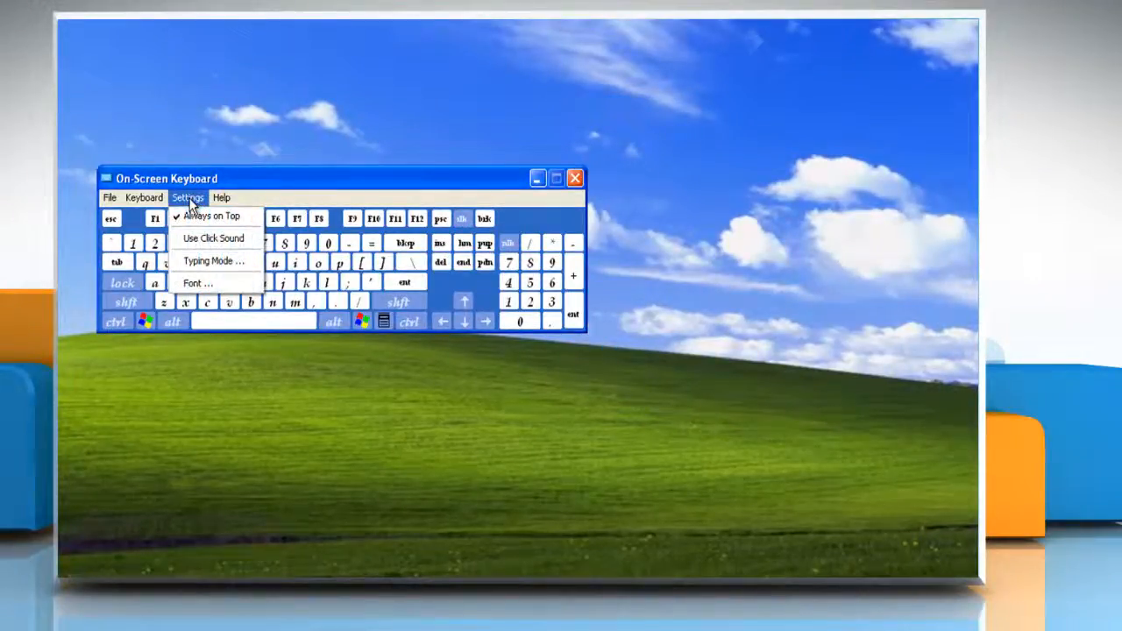
mouse_move(213, 239)
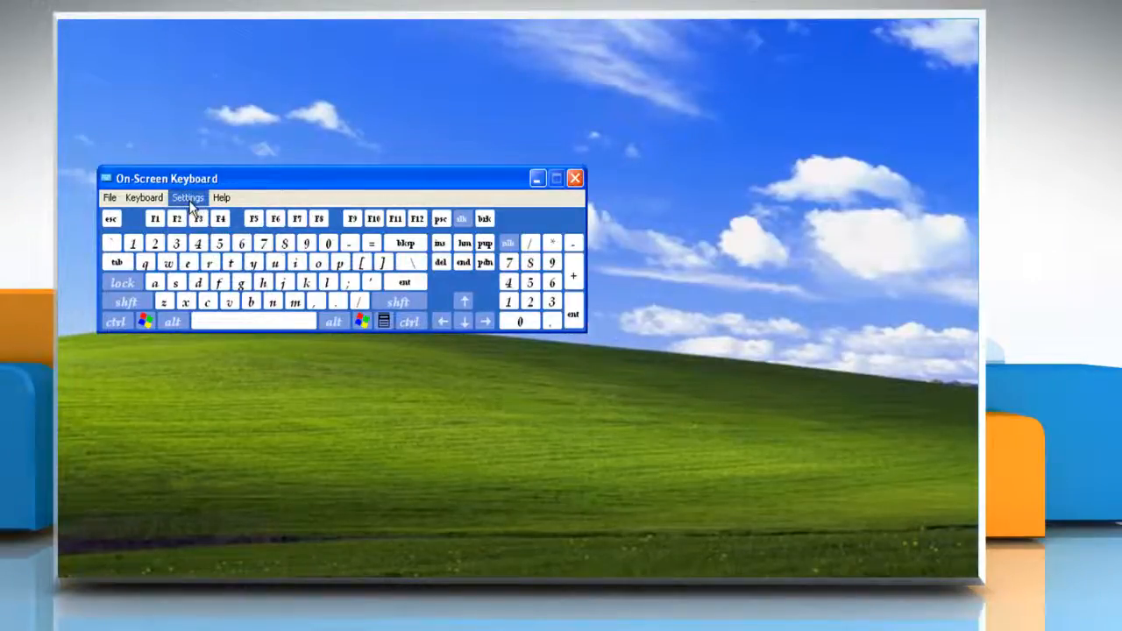
click(187, 197)
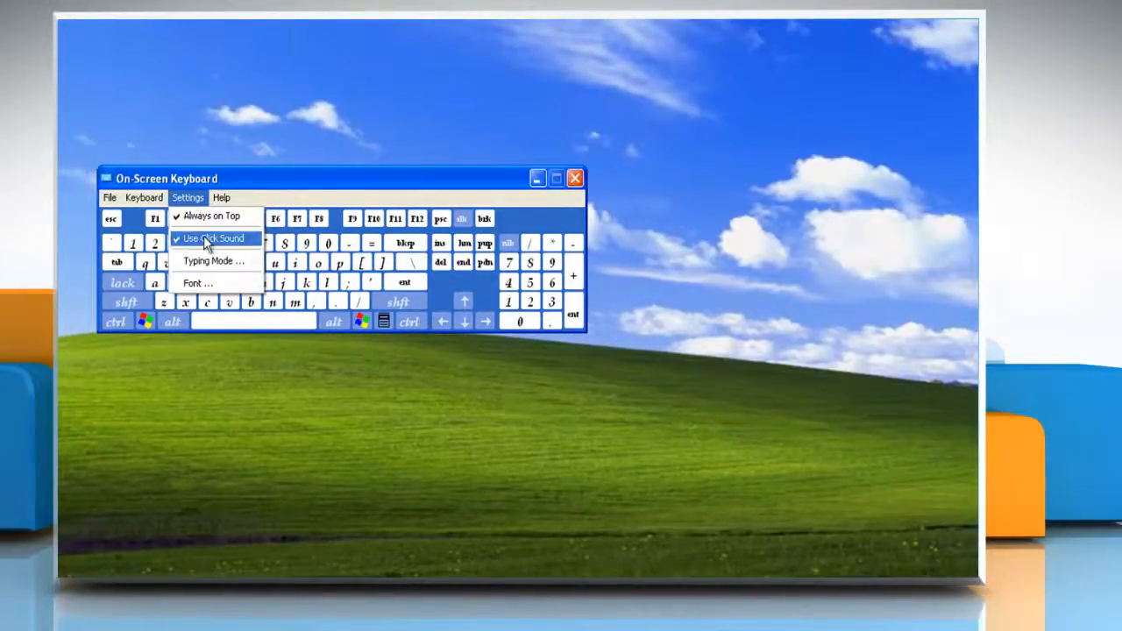
click(214, 260)
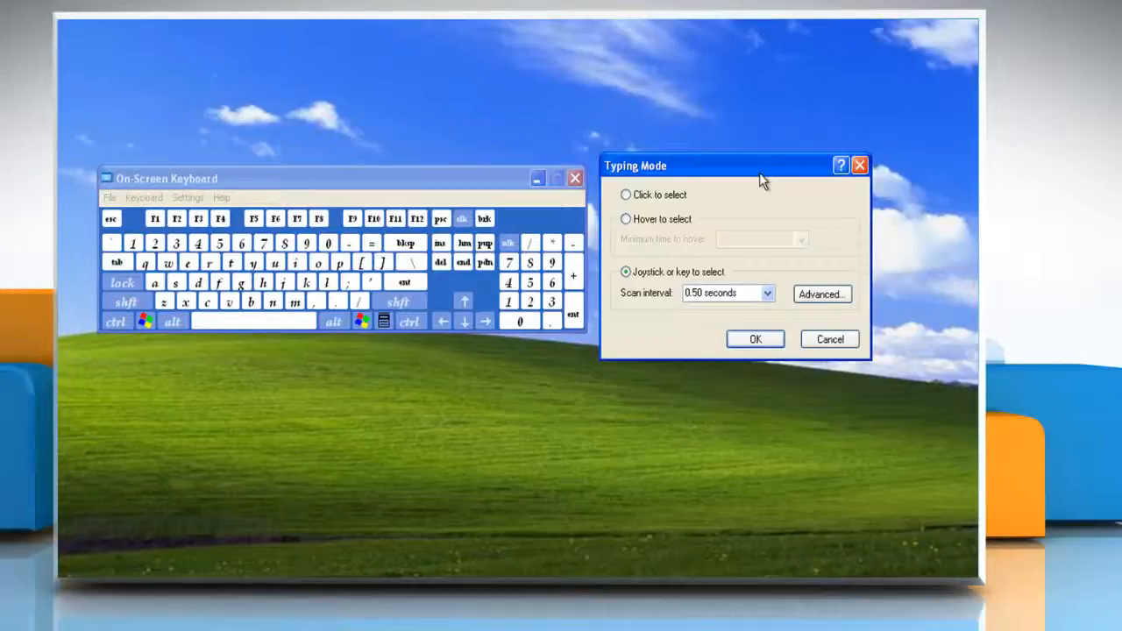
mouse_move(768, 193)
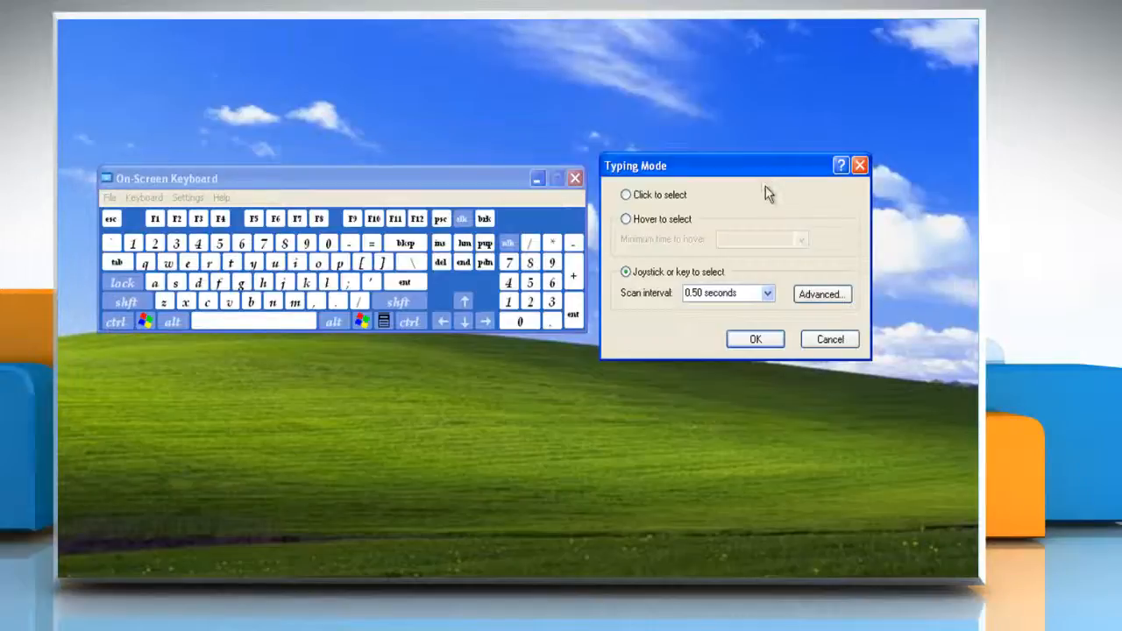
mouse_move(764, 195)
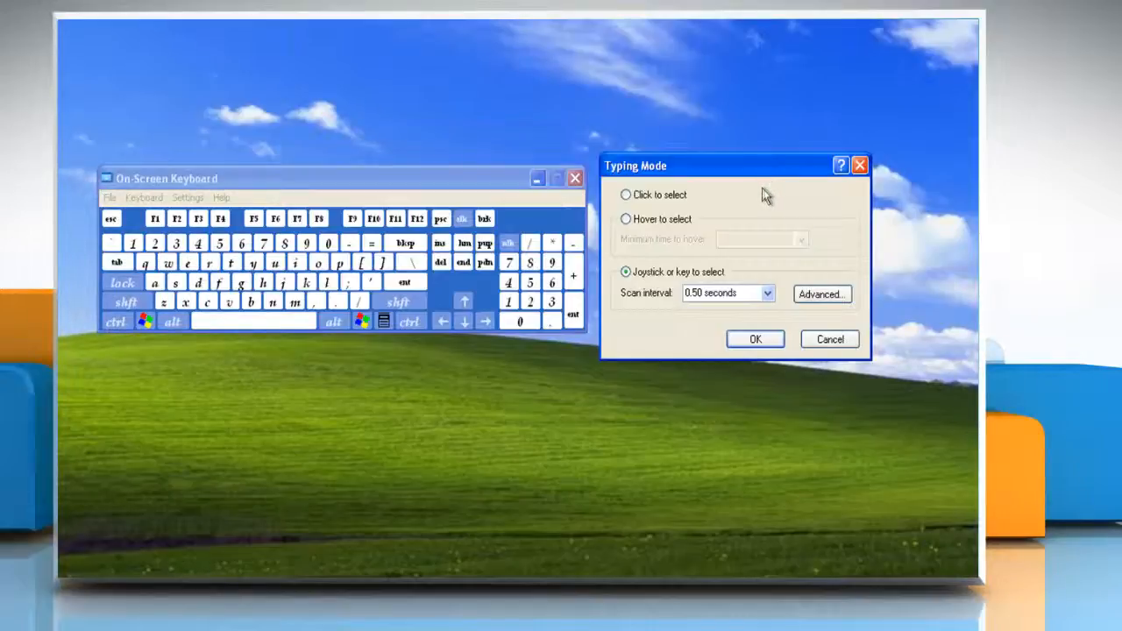
mouse_move(727, 216)
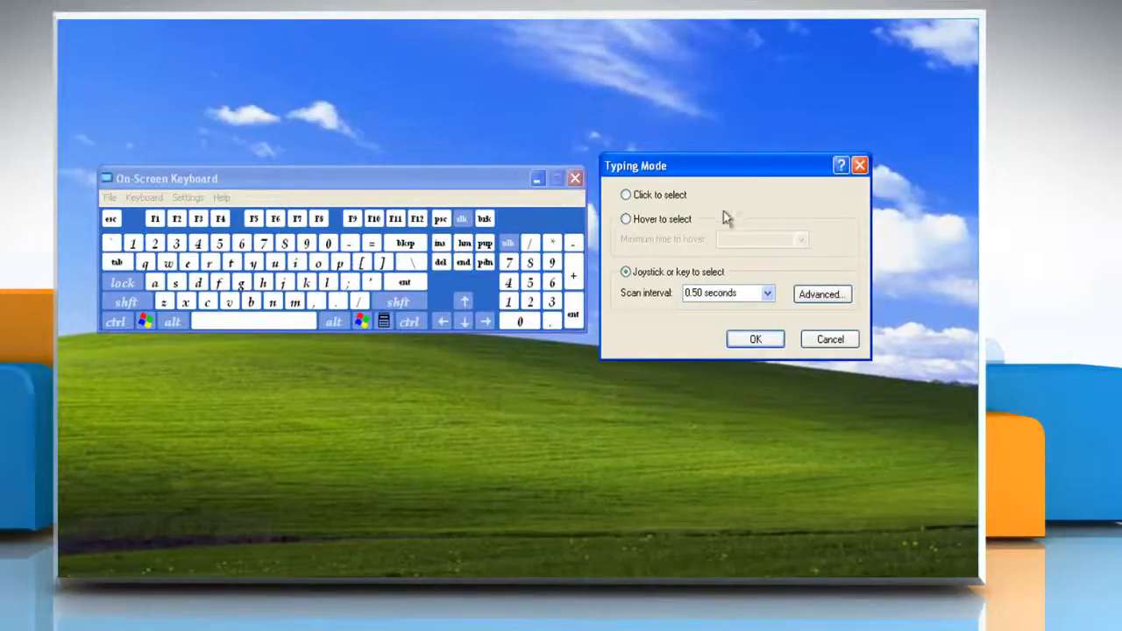
- Select the Click to select typing mode and close the Typing Mode dialog
click(625, 194)
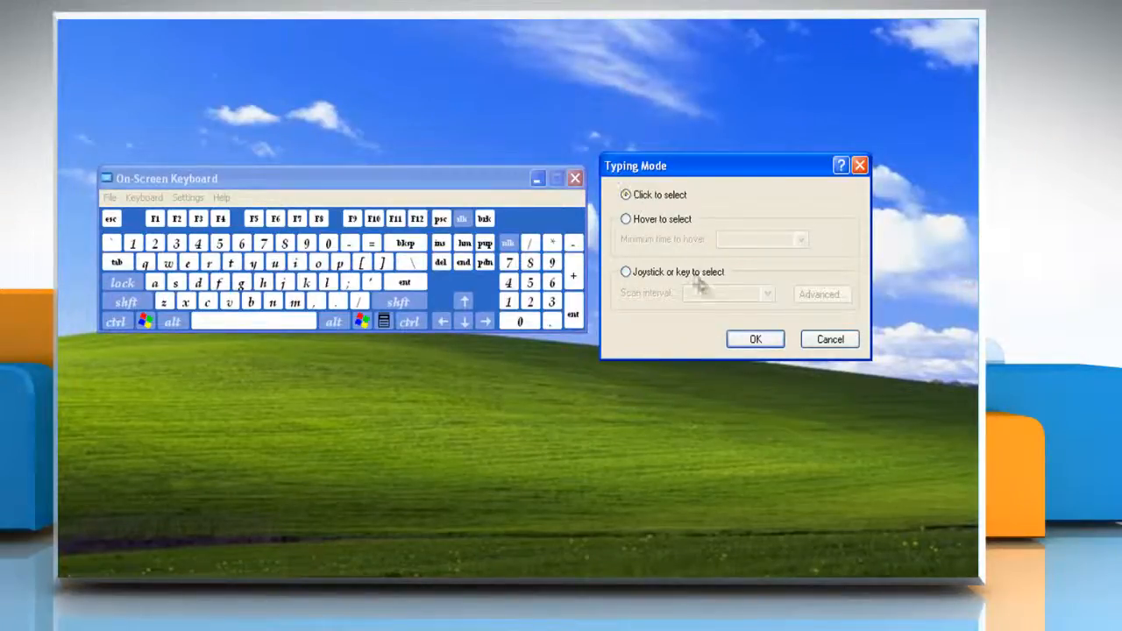
click(754, 339)
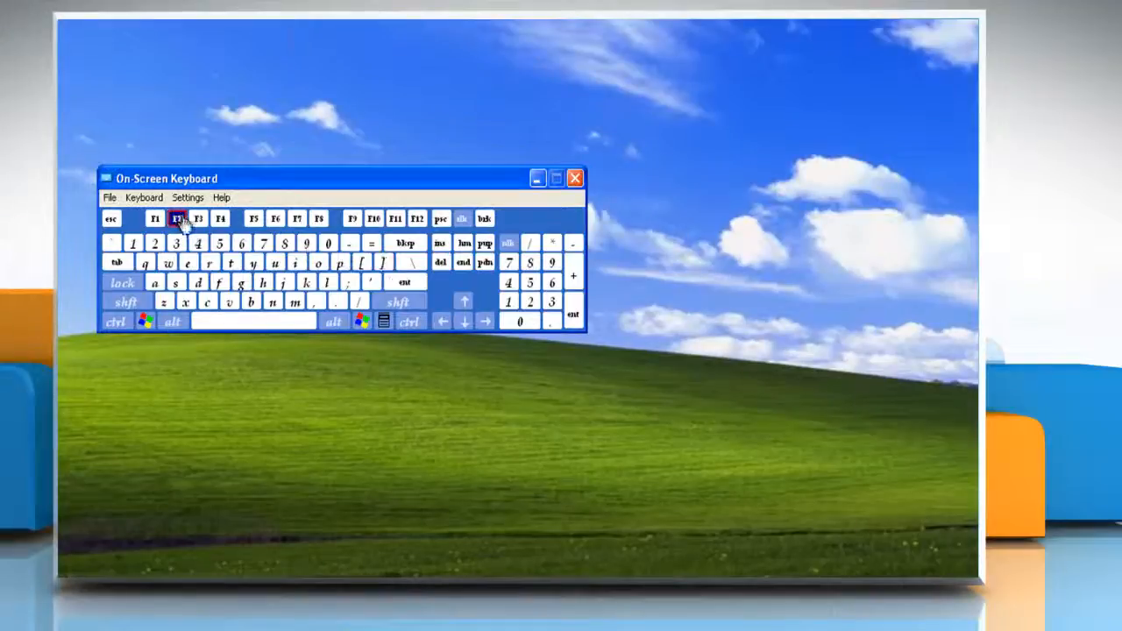
- Set typing mode to Hover to select with a 2.00-second minimum hover time
click(188, 198)
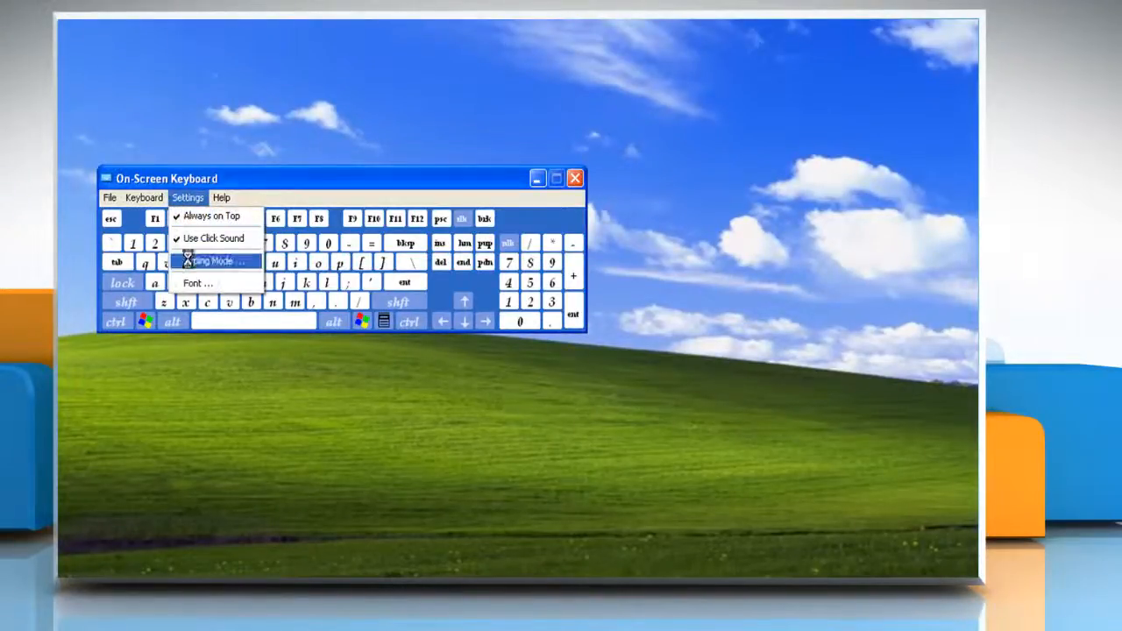
click(212, 260)
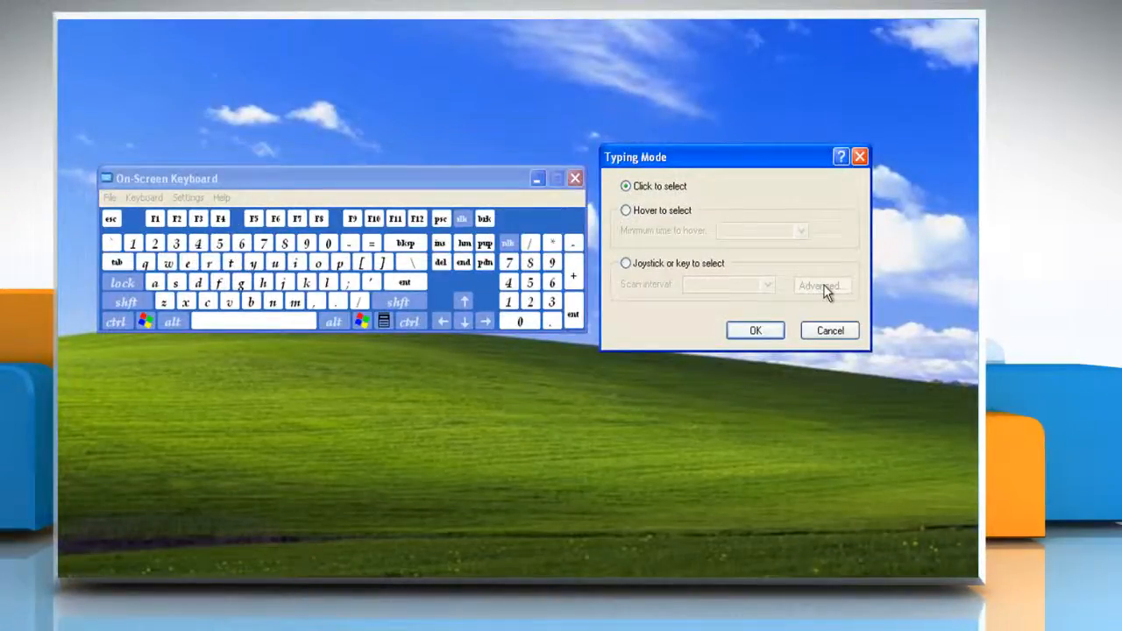
mouse_move(833, 259)
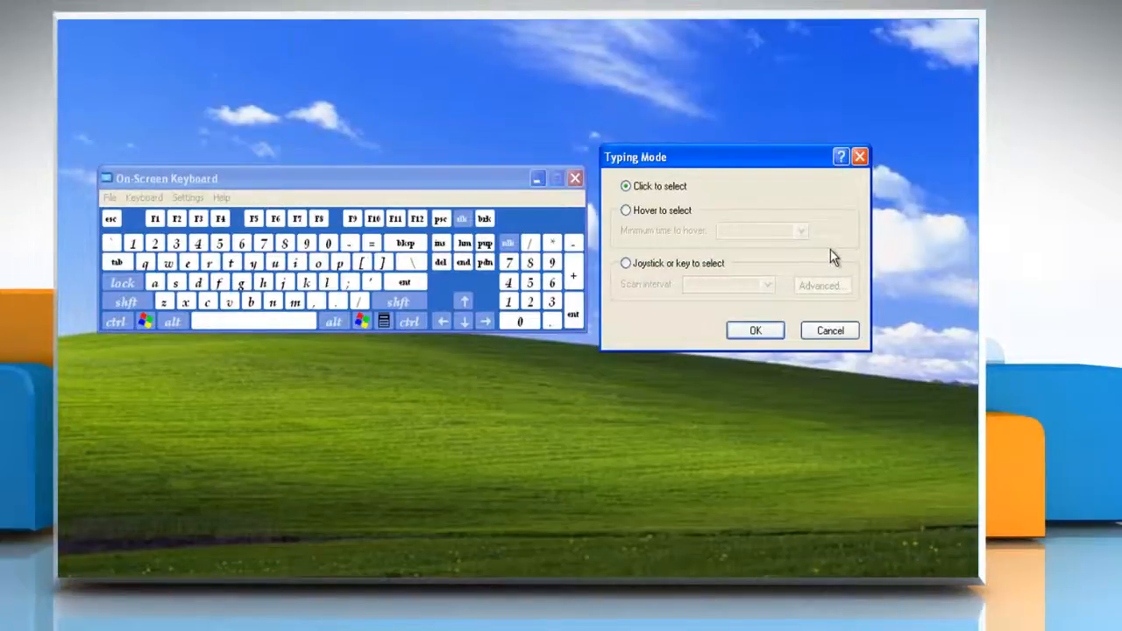
mouse_move(816, 257)
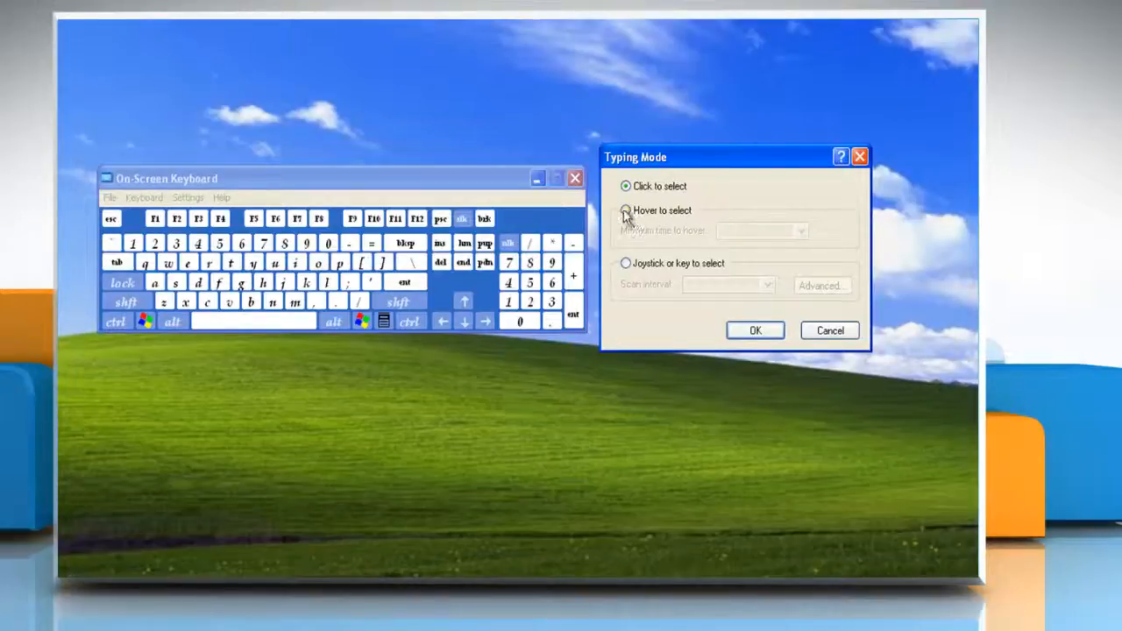
click(626, 210)
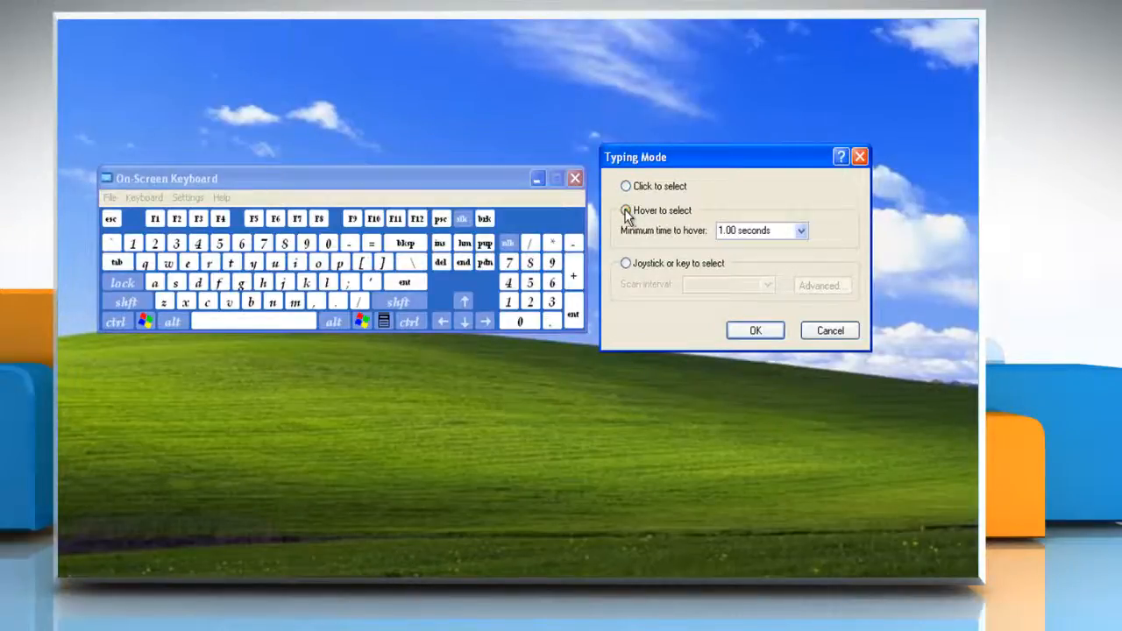
click(798, 230)
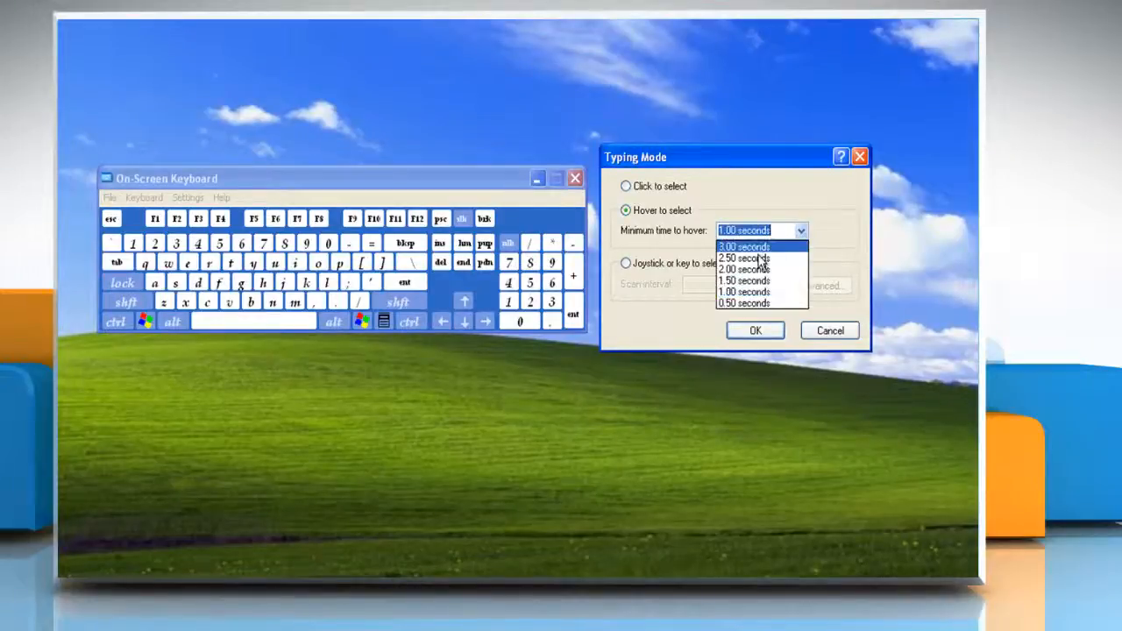
click(745, 269)
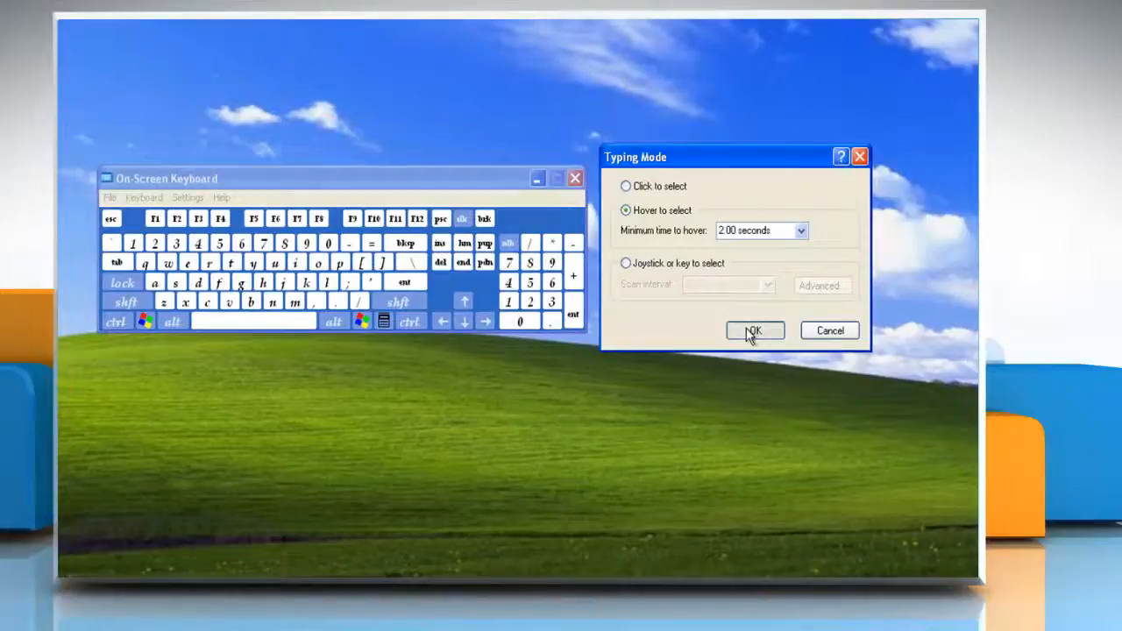
click(754, 330)
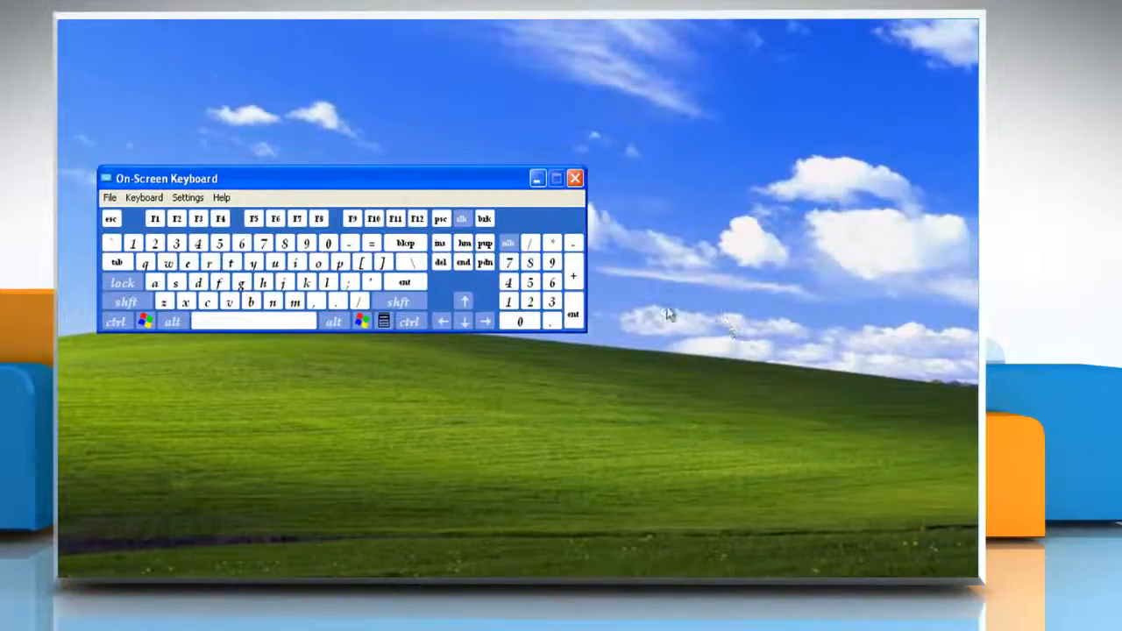
- Choose Joystick or key to select with a 2.00-second scan interval, opening the scanning options
click(320, 218)
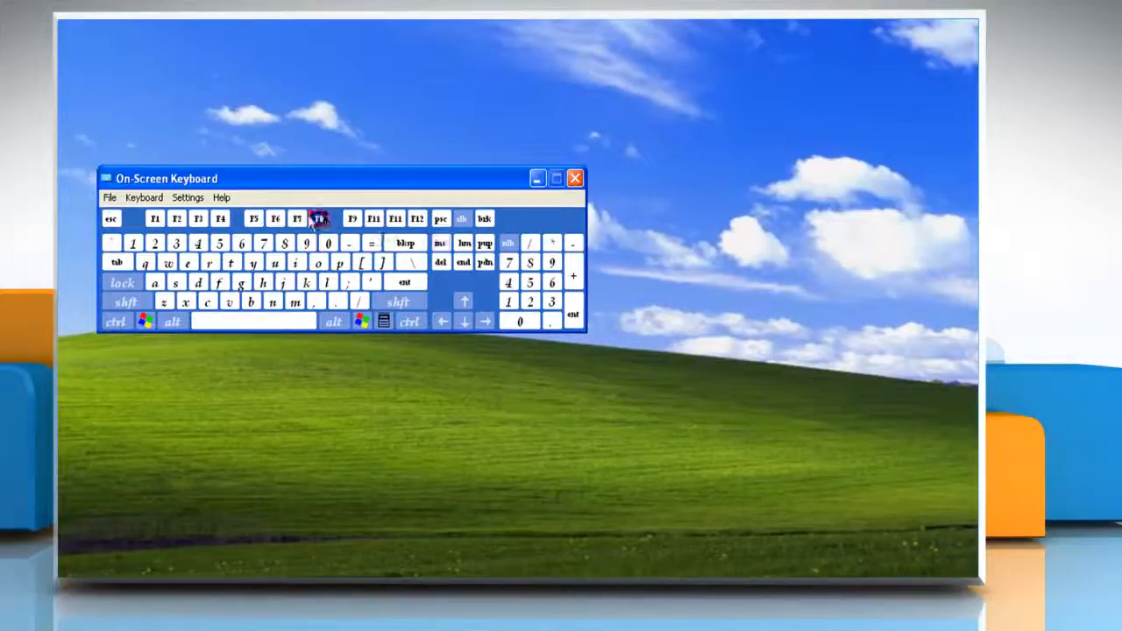
click(187, 197)
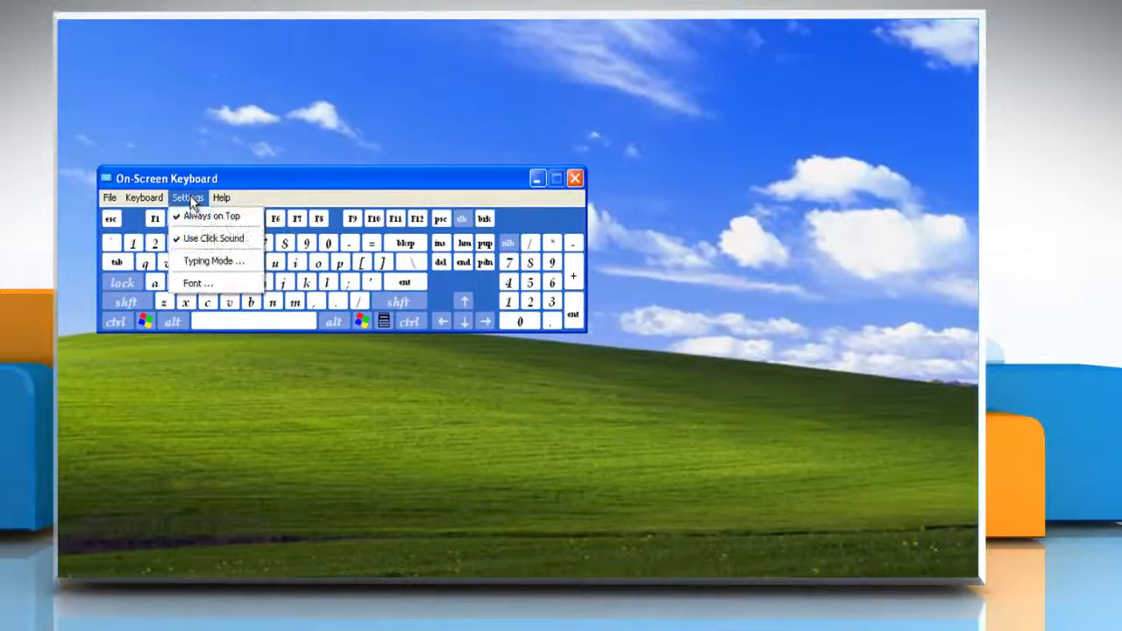
click(213, 261)
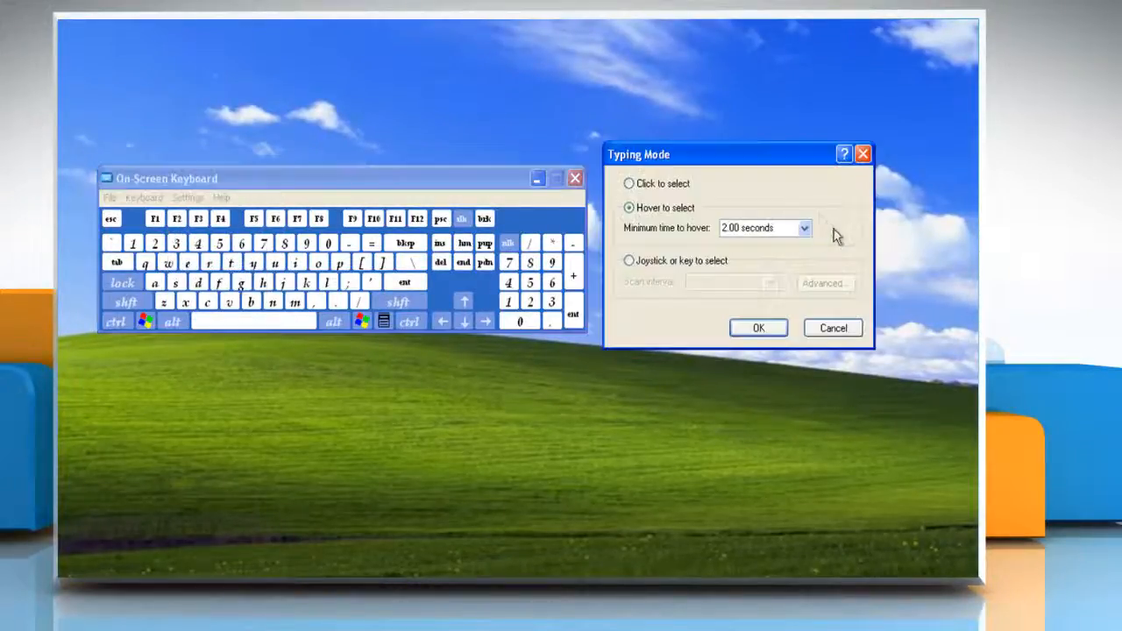
mouse_move(840, 239)
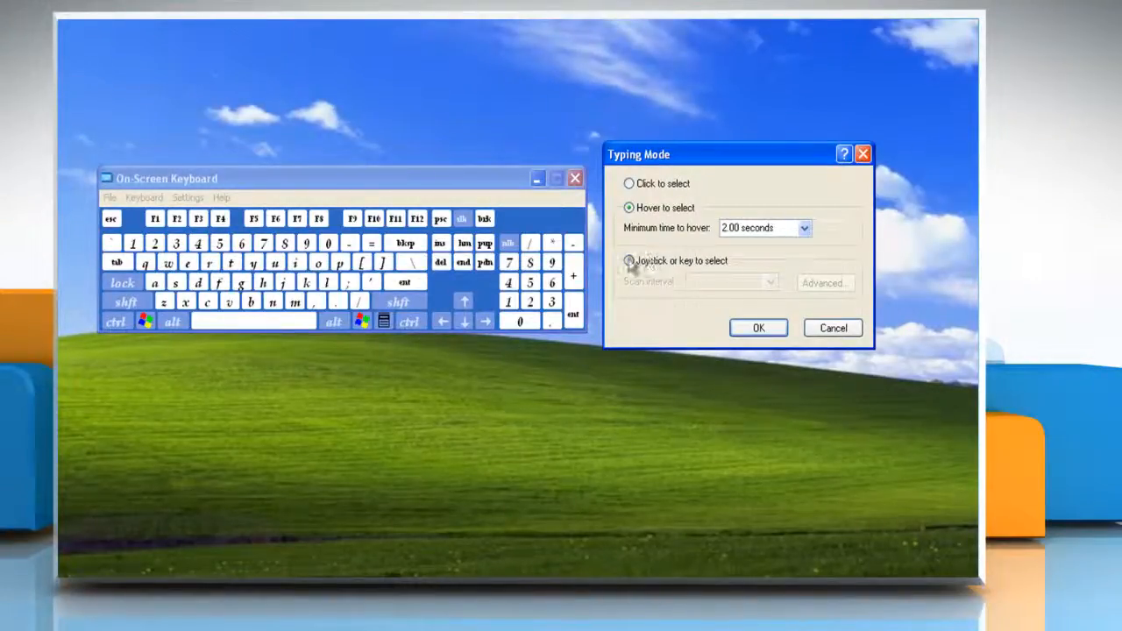
click(630, 260)
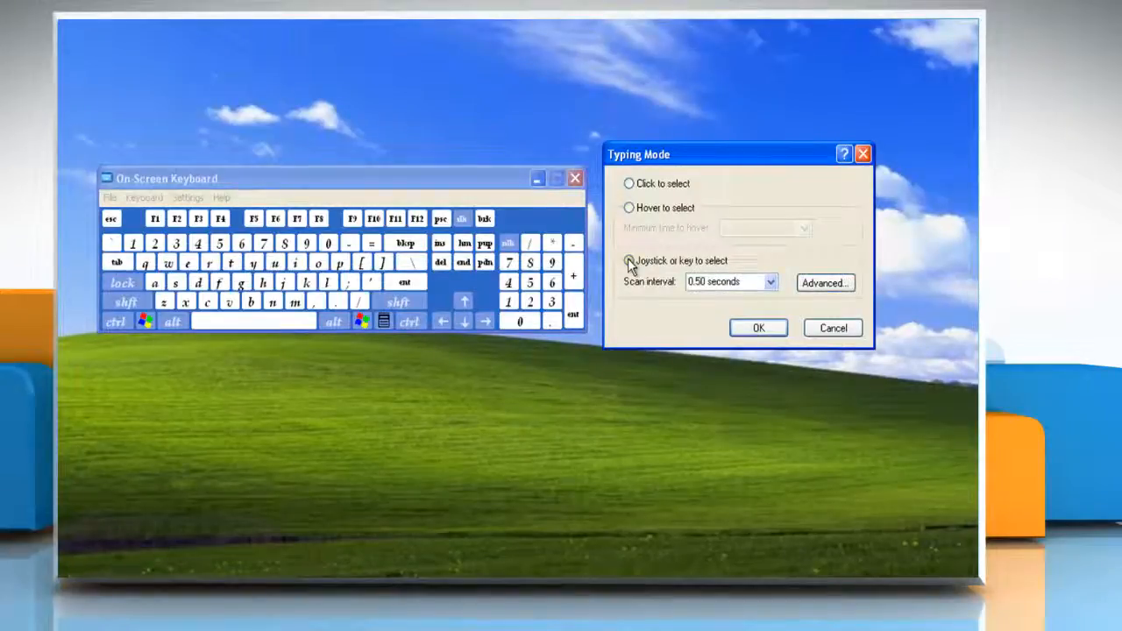
click(770, 282)
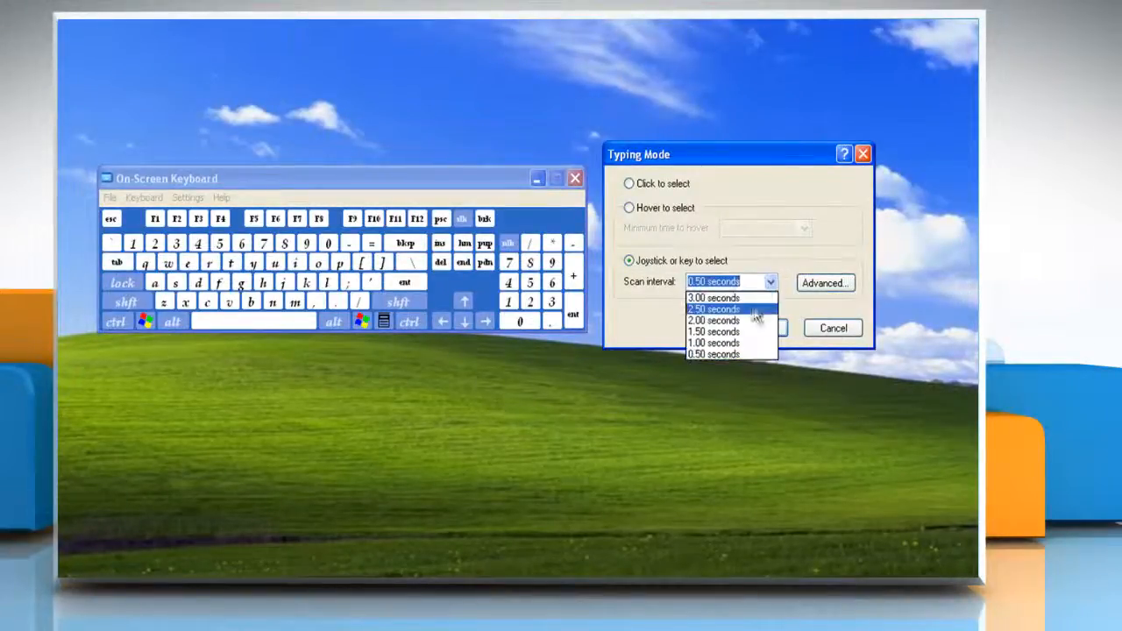
click(712, 320)
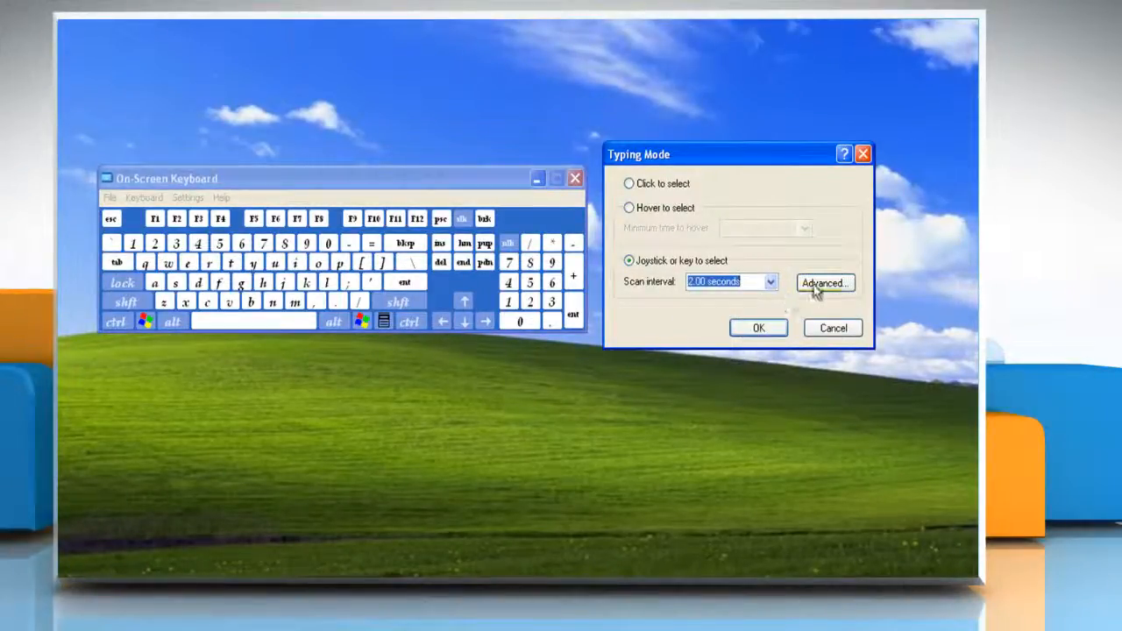
click(824, 282)
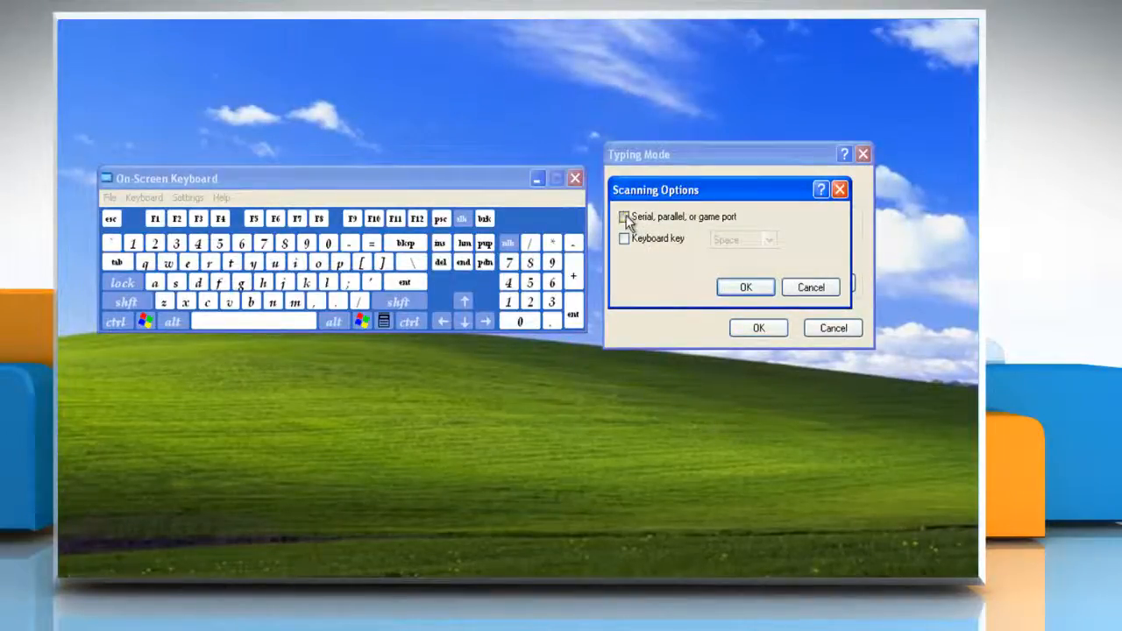
- Check Serial, parallel, or game port and Keyboard key (Space) scanning, then confirm
click(624, 217)
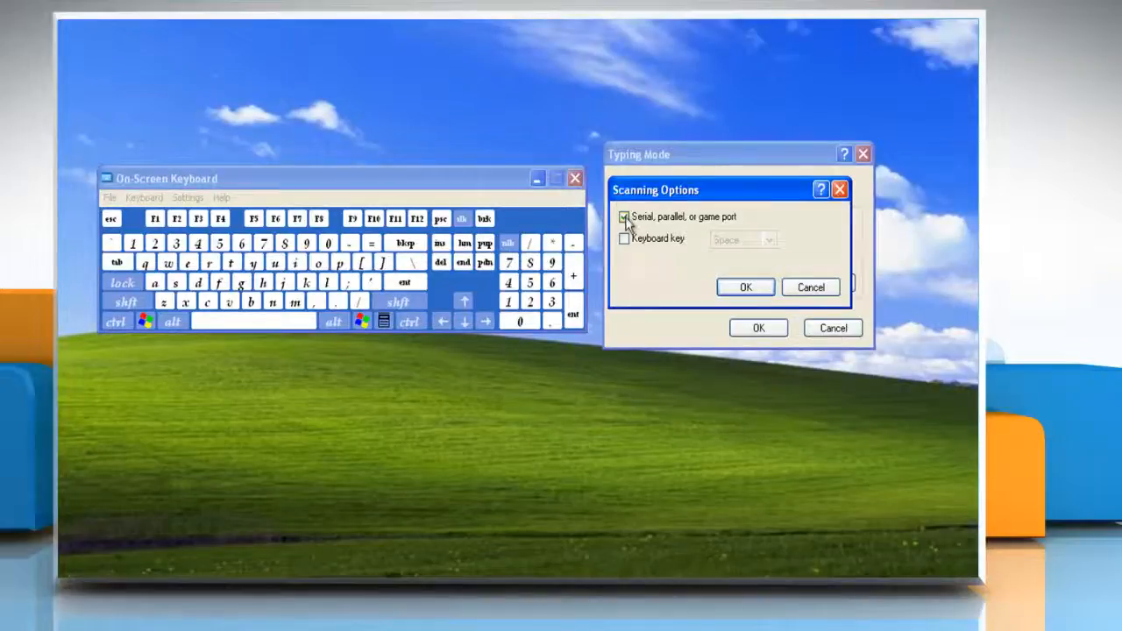
click(624, 239)
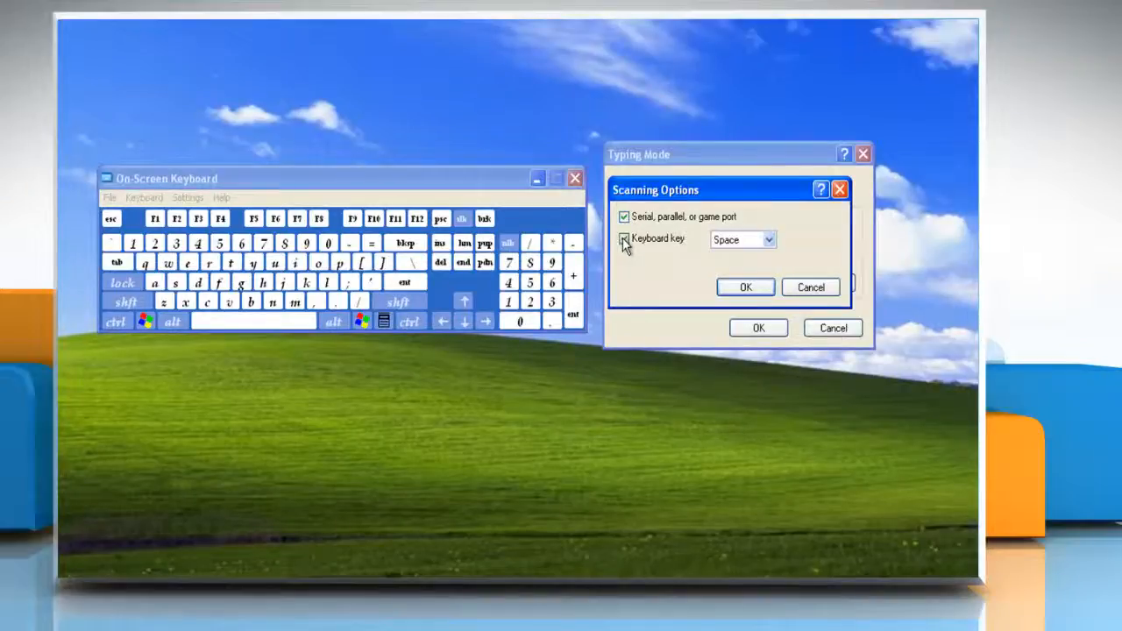
click(624, 239)
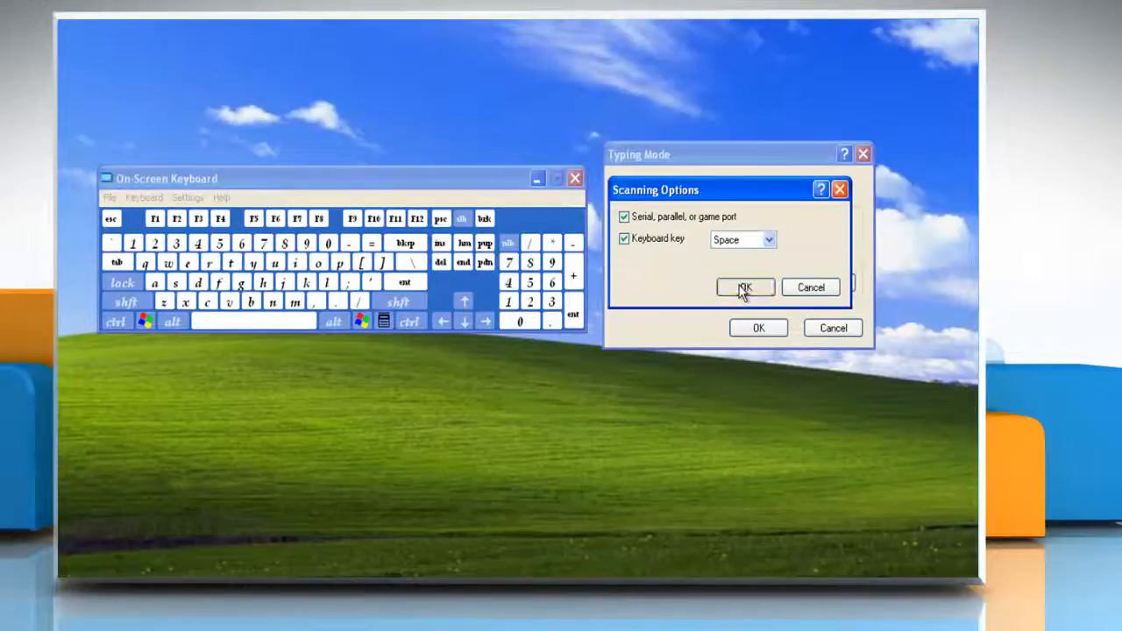